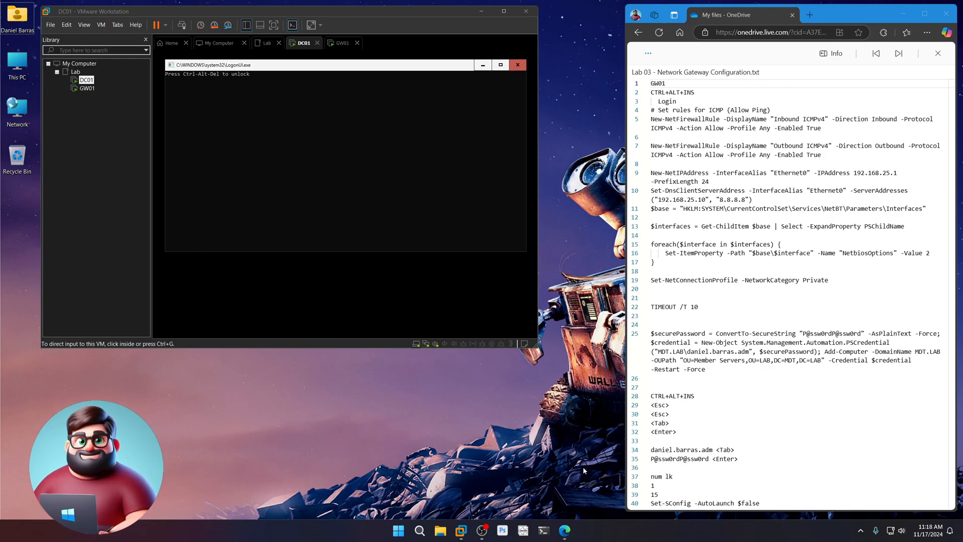
{"action": "mouse_move", "coordinate": [588, 468]}
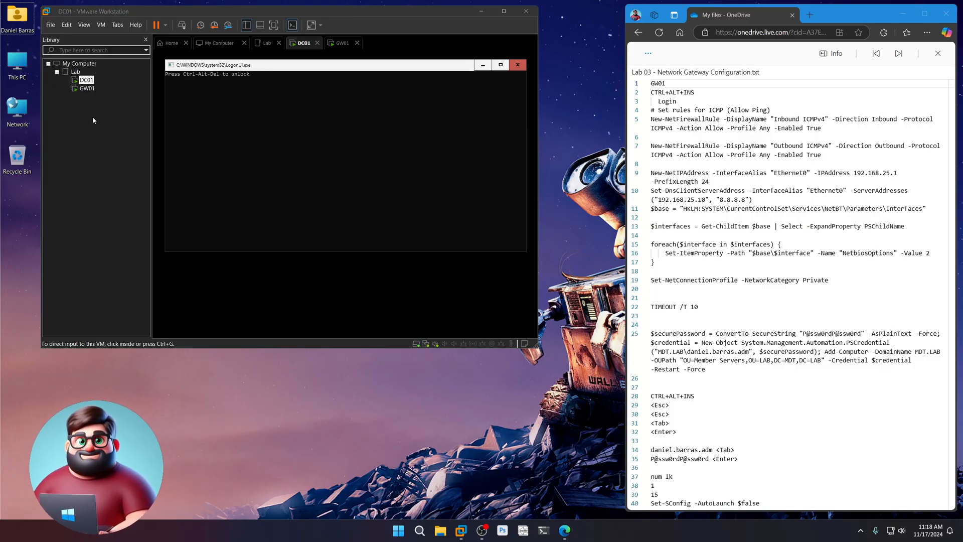
{"action": "left_click", "coordinate": [86, 87]}
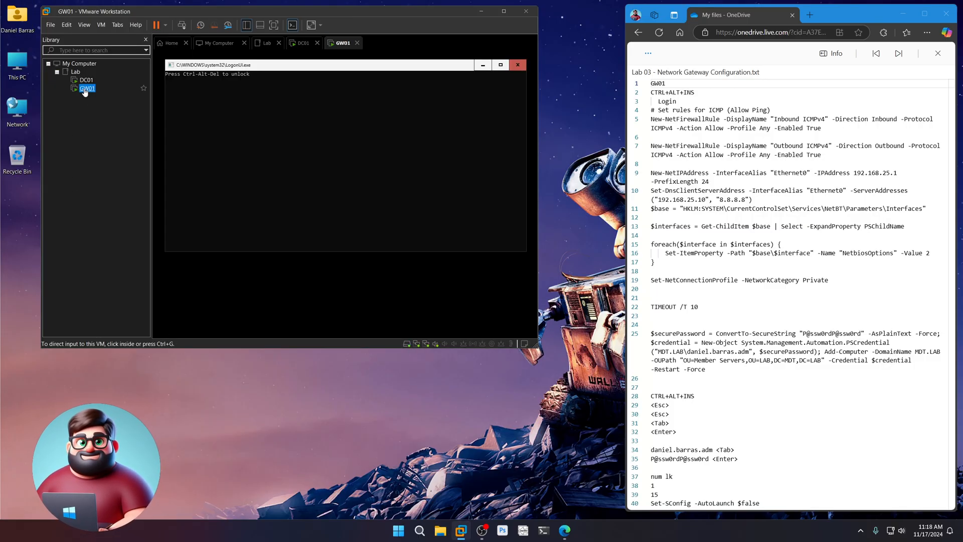
{"action": "left_click", "coordinate": [344, 153]}
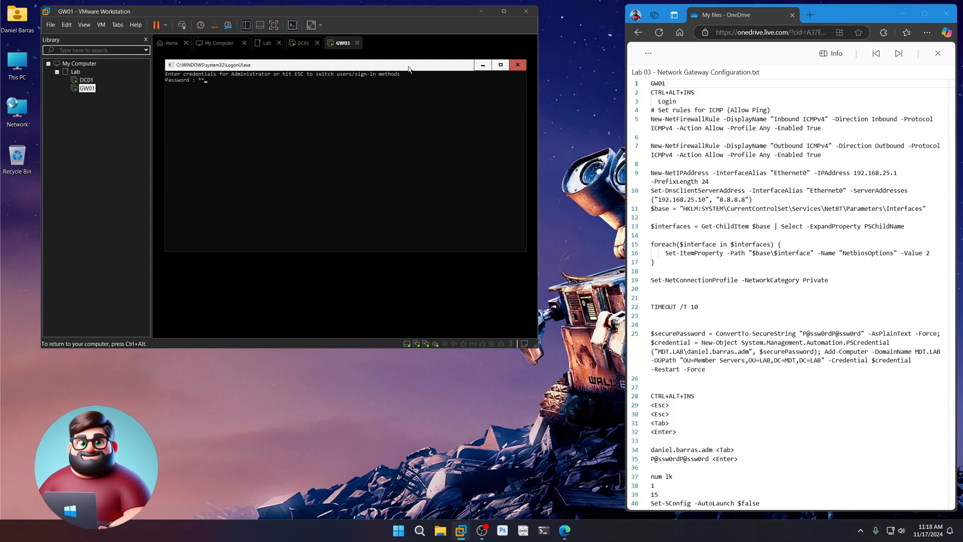
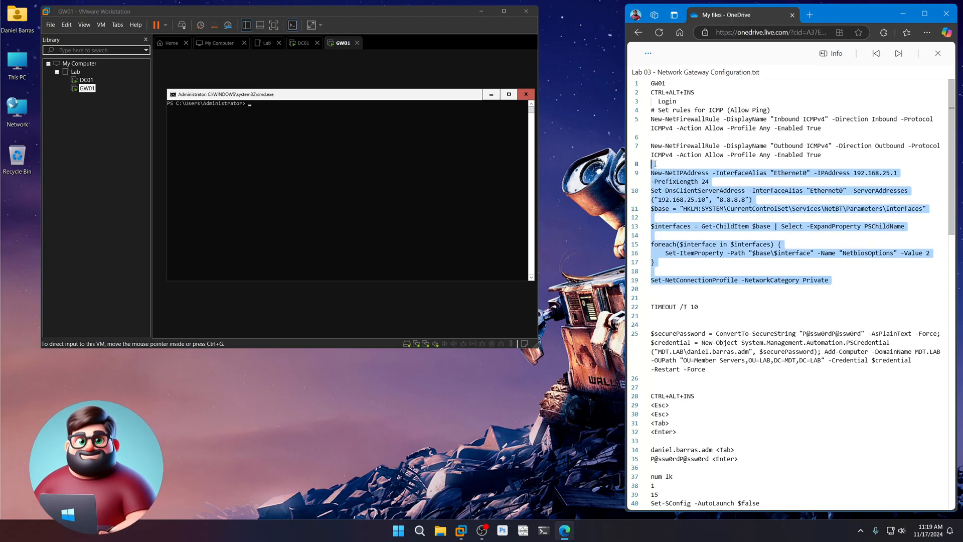
- Paste the static IP, DNS, NetBIOS and Private-profile commands into GW01, then TIMEOUT /T 10
{"action": "right_click", "coordinate": [682, 128]}
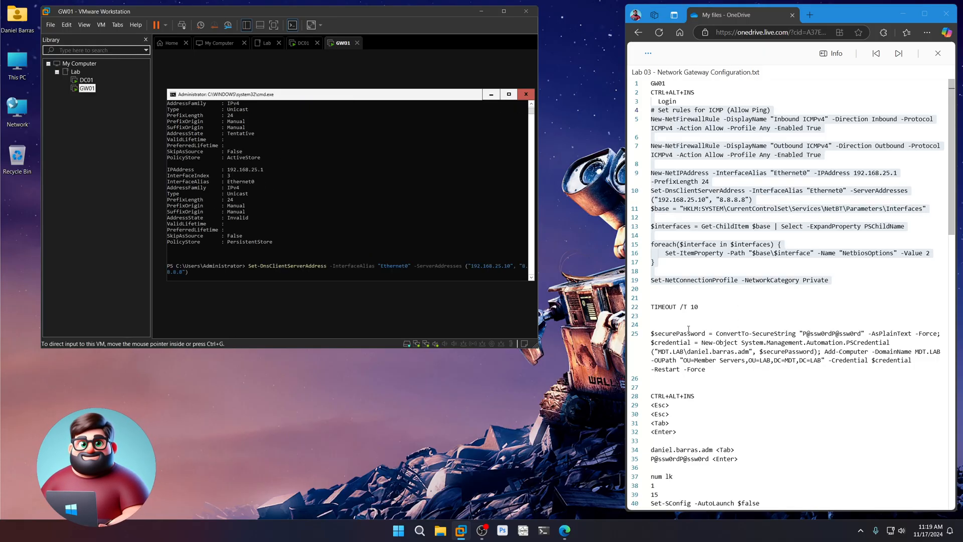
{"action": "right_click", "coordinate": [676, 306]}
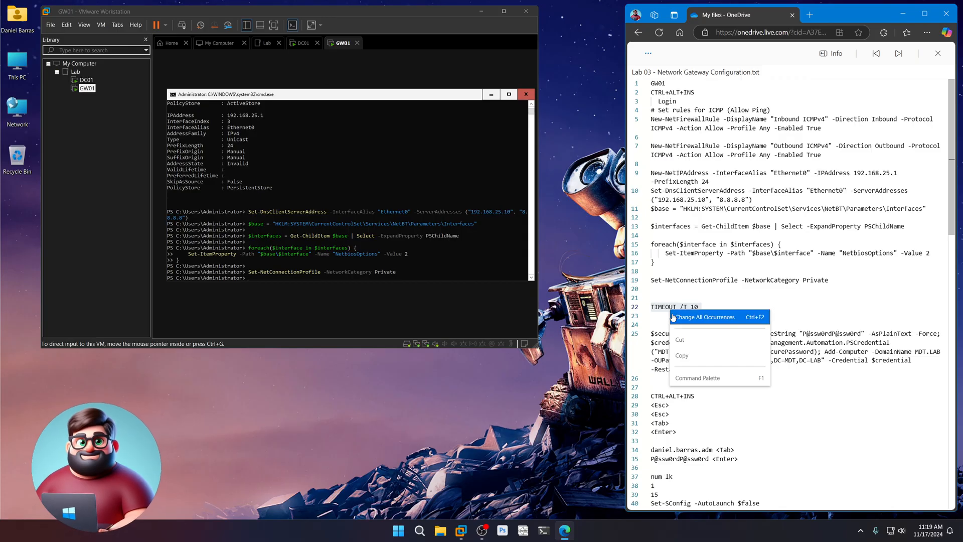
{"action": "left_click", "coordinate": [317, 263]}
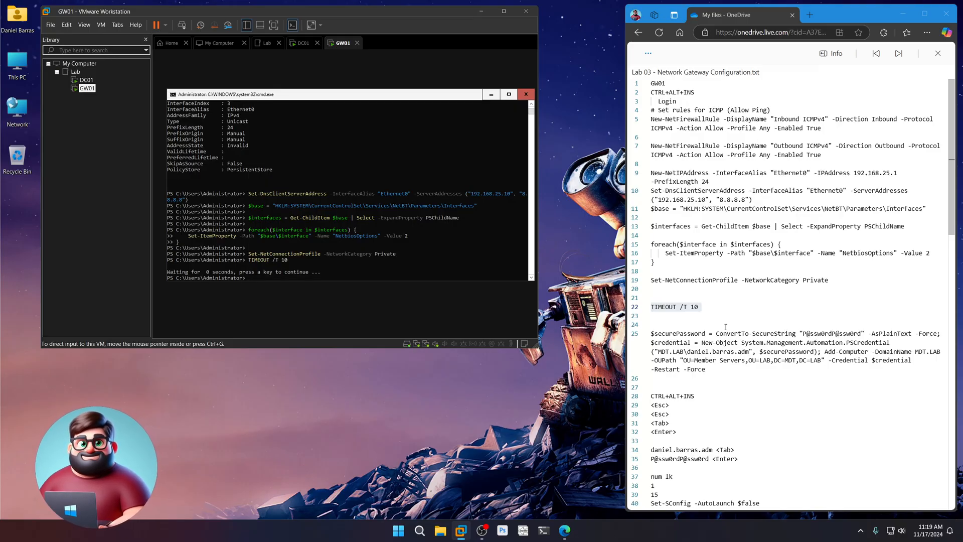
{"action": "scroll", "scroll_direction": "down", "scroll_amount": 3}
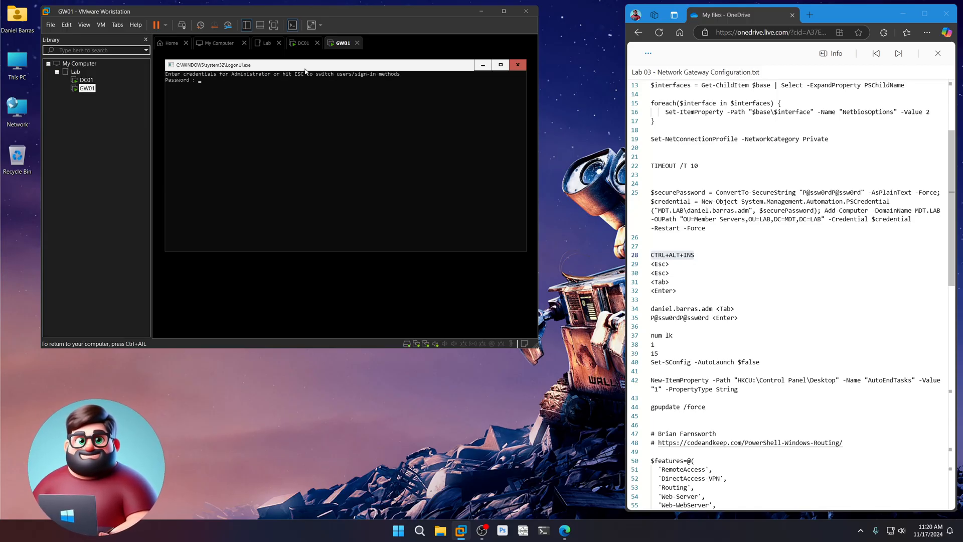
{"action": "key", "text": "Escape"}
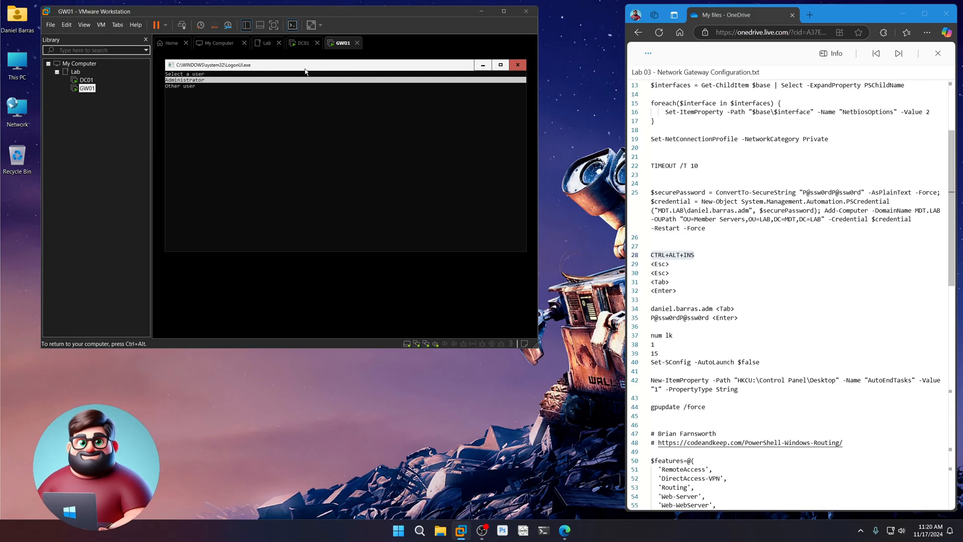
{"action": "left_click", "coordinate": [180, 86]}
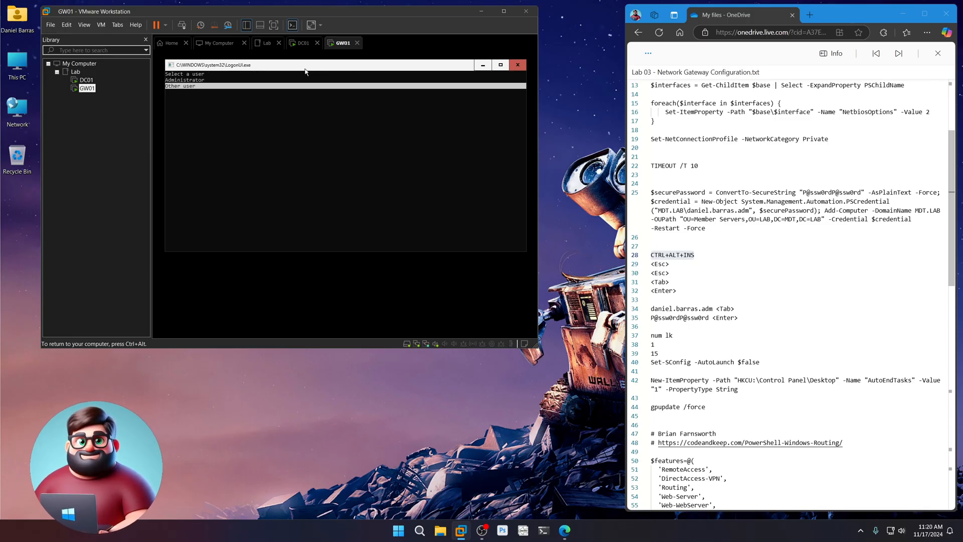
{"action": "left_click", "coordinate": [180, 86]}
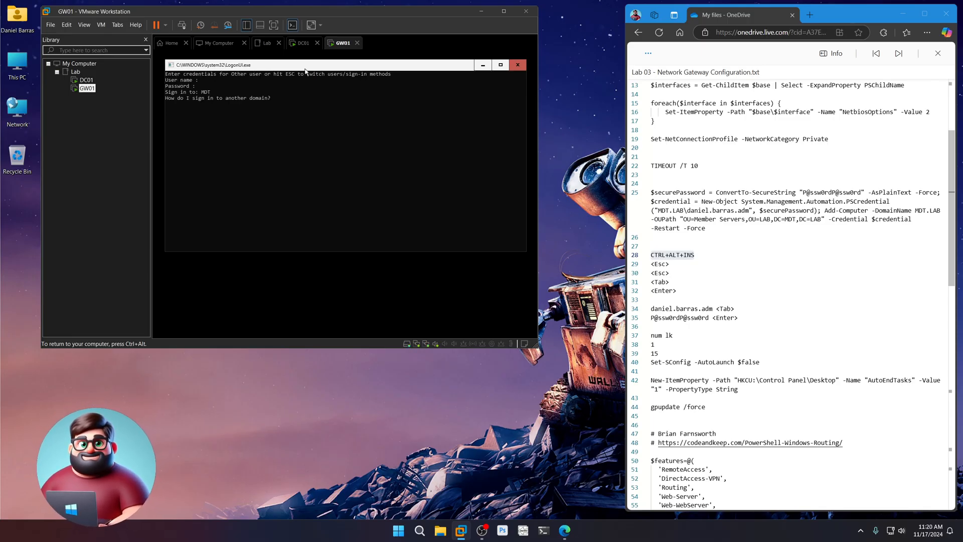
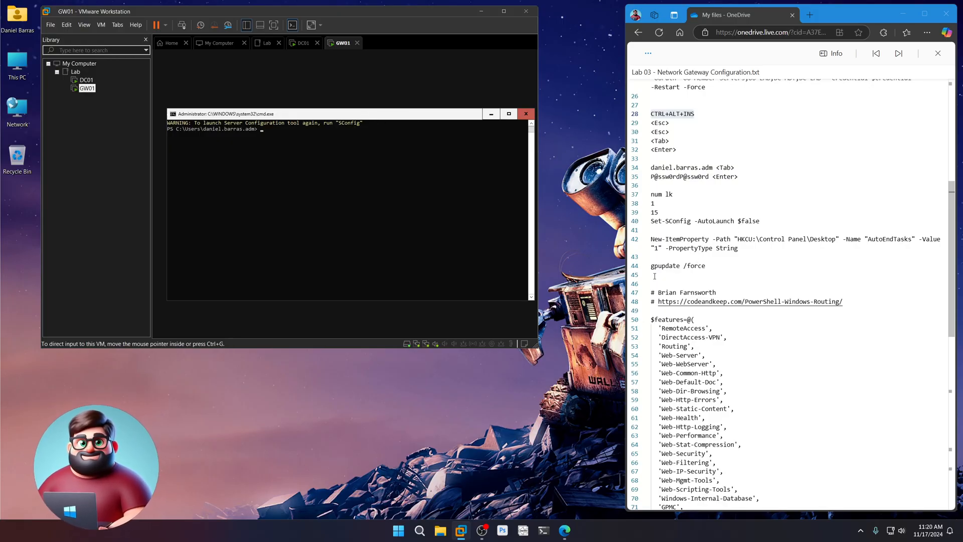
- Run the Set-SConfig, AutoEndTasks New-ItemProperty and gpupdate /force commands from the notes on GW01
{"action": "left_click_drag", "start_coordinate": [650, 221], "coordinate": [706, 265]}
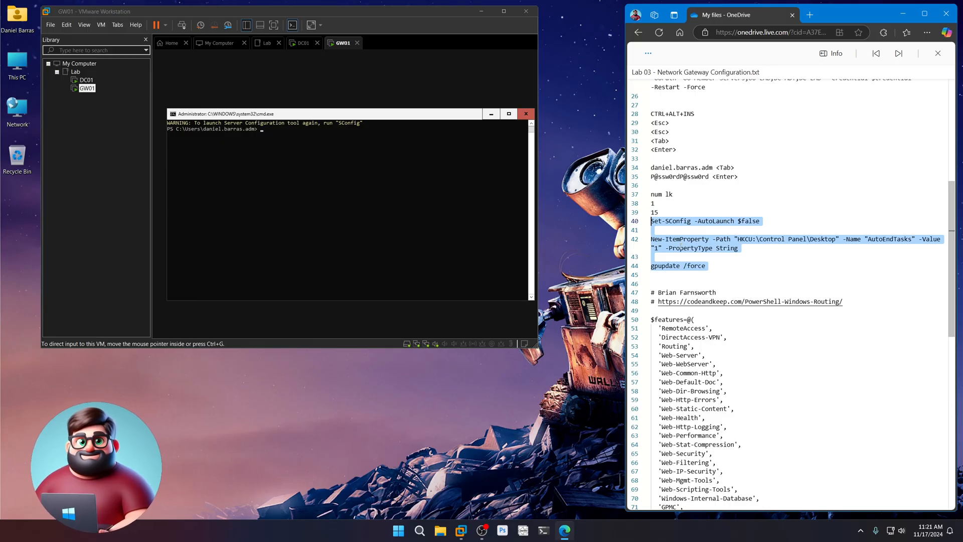
{"action": "mouse_move", "coordinate": [375, 117]}
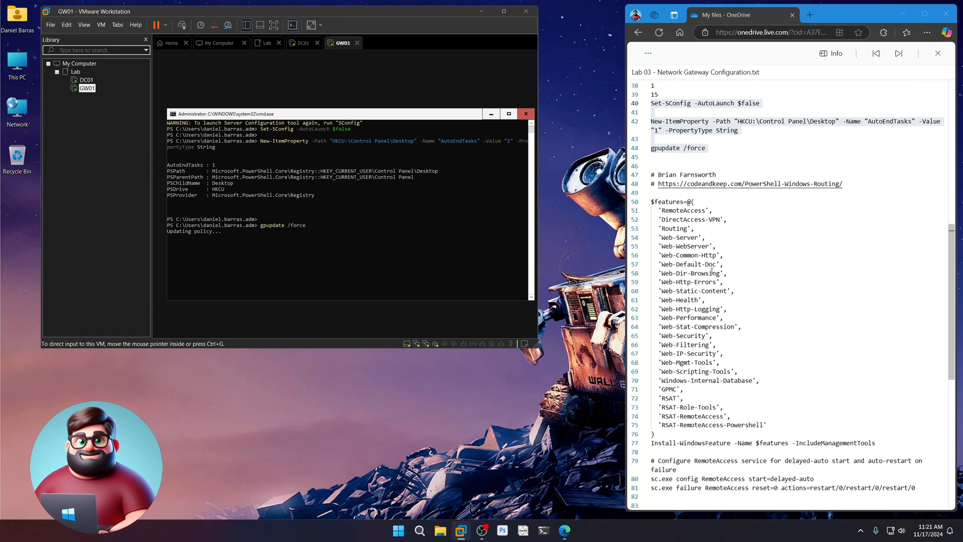
{"action": "scroll", "scroll_direction": "down", "scroll_amount": 3}
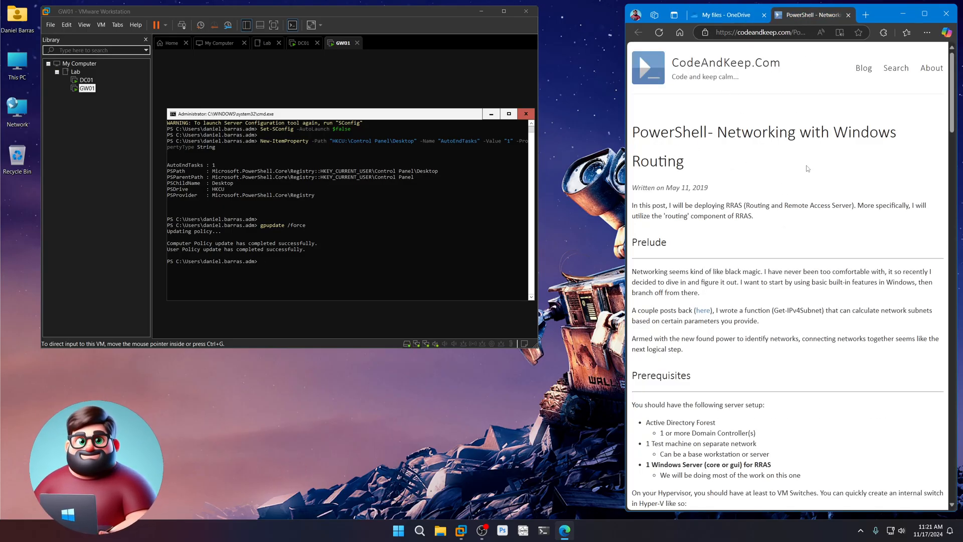
- Scroll the CodeAndKeep article to the Install RRAS roles feature list, then return to the notes
{"action": "left_click", "coordinate": [725, 14]}
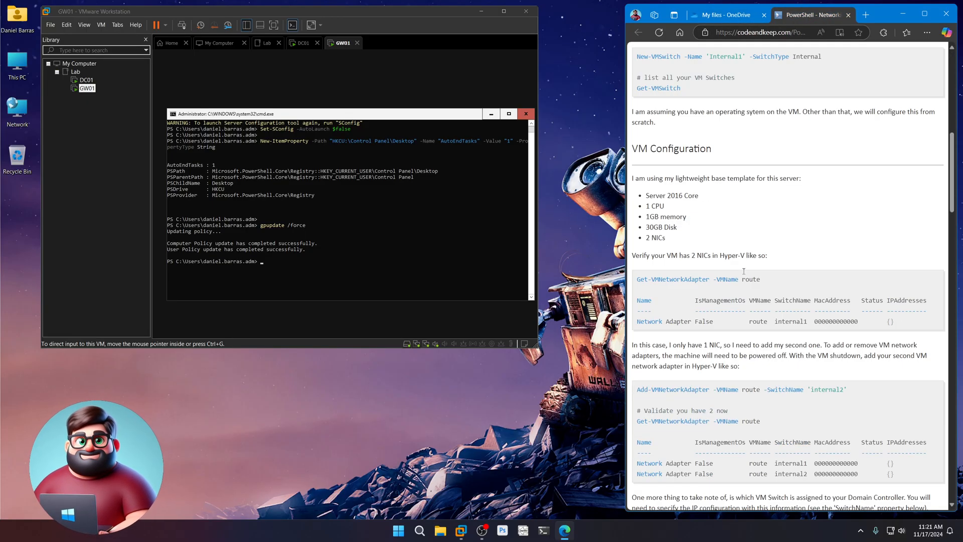
{"action": "scroll", "scroll_direction": "down", "scroll_amount": 3}
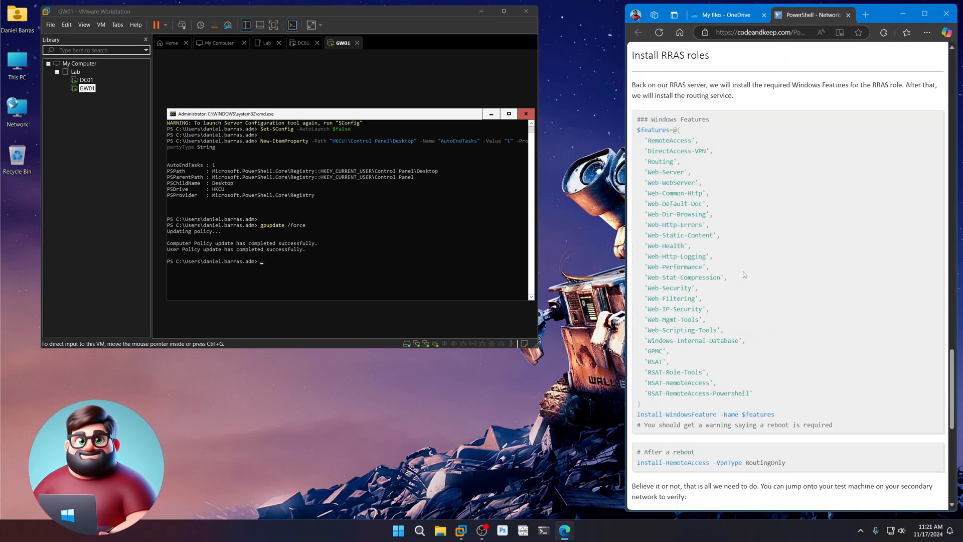
{"action": "mouse_move", "coordinate": [747, 258]}
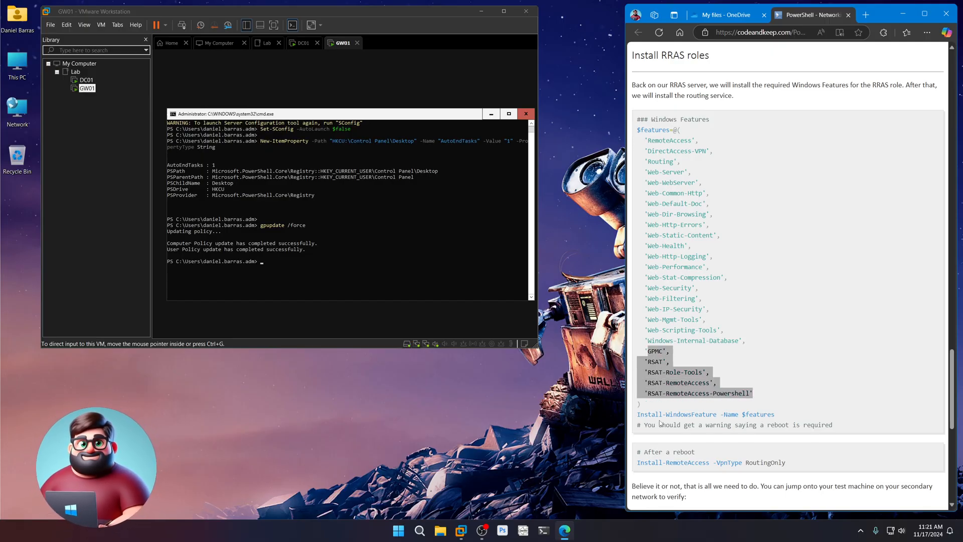
{"action": "mouse_move", "coordinate": [680, 84]}
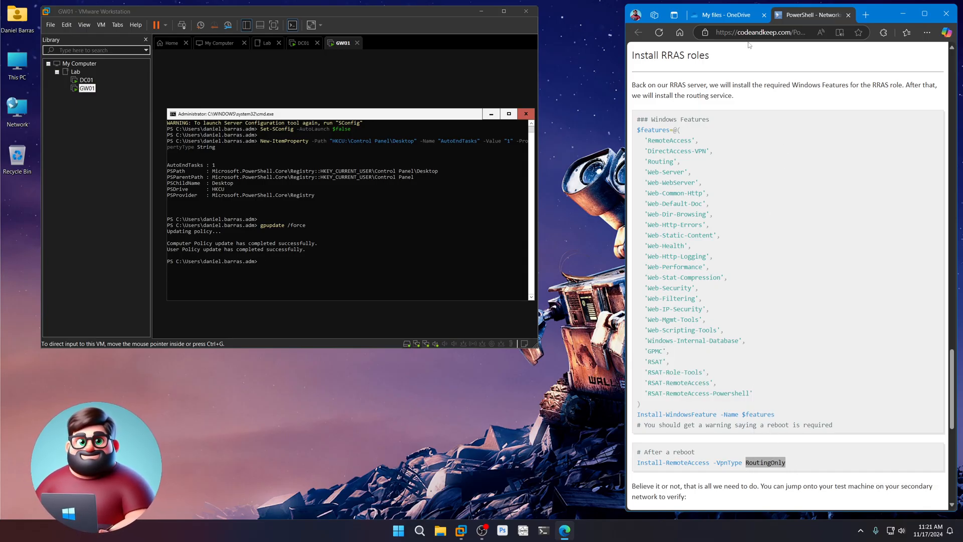
{"action": "left_click", "coordinate": [725, 14]}
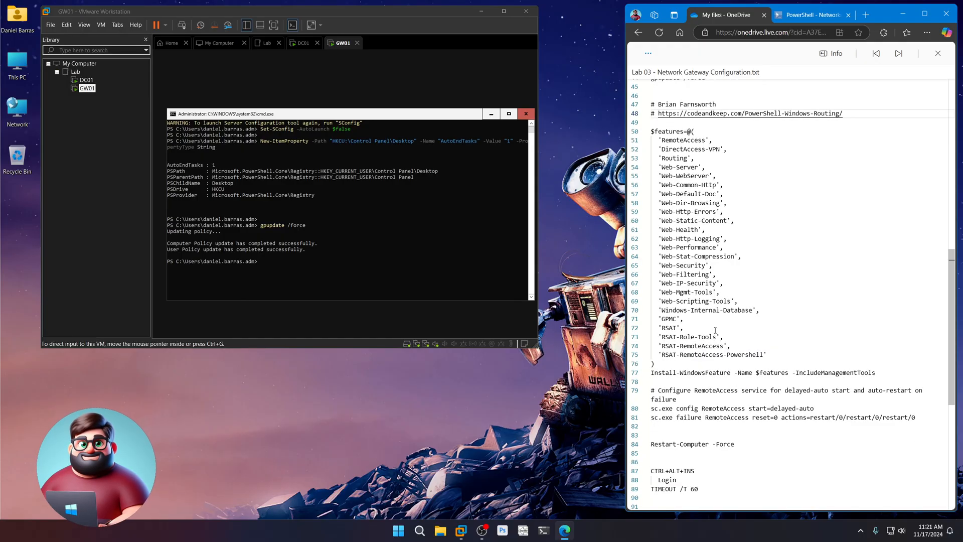
- Run Install-WindowsFeature for the RRAS features and the sc.exe RemoteAccess delayed-auto and failure commands
{"action": "scroll", "scroll_direction": "down", "scroll_amount": 3}
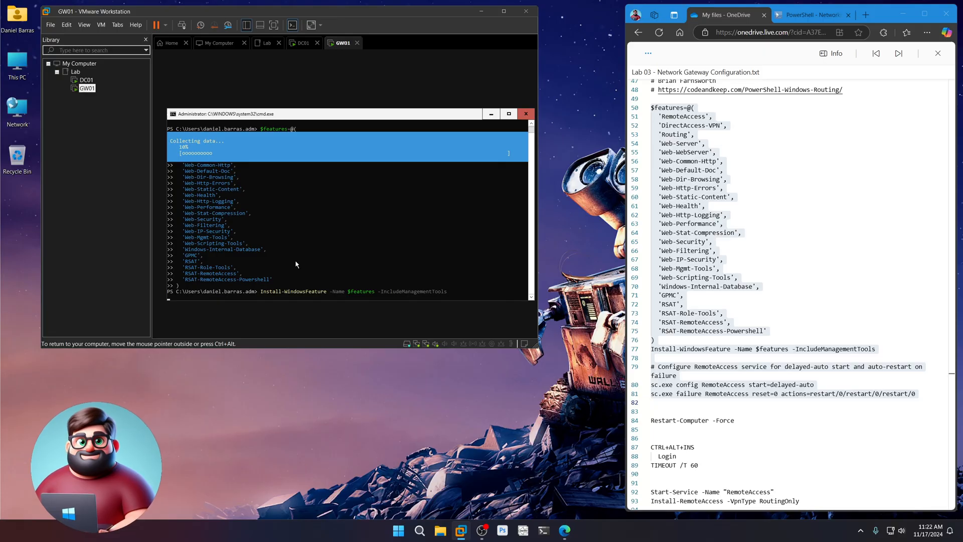
{"action": "mouse_move", "coordinate": [429, 301]}
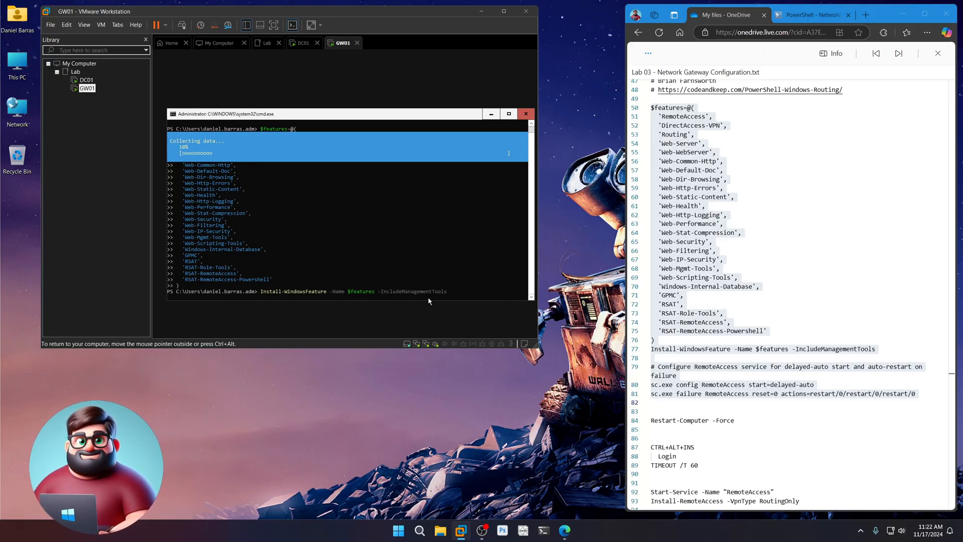
{"action": "scroll", "scroll_direction": "down", "scroll_amount": 3}
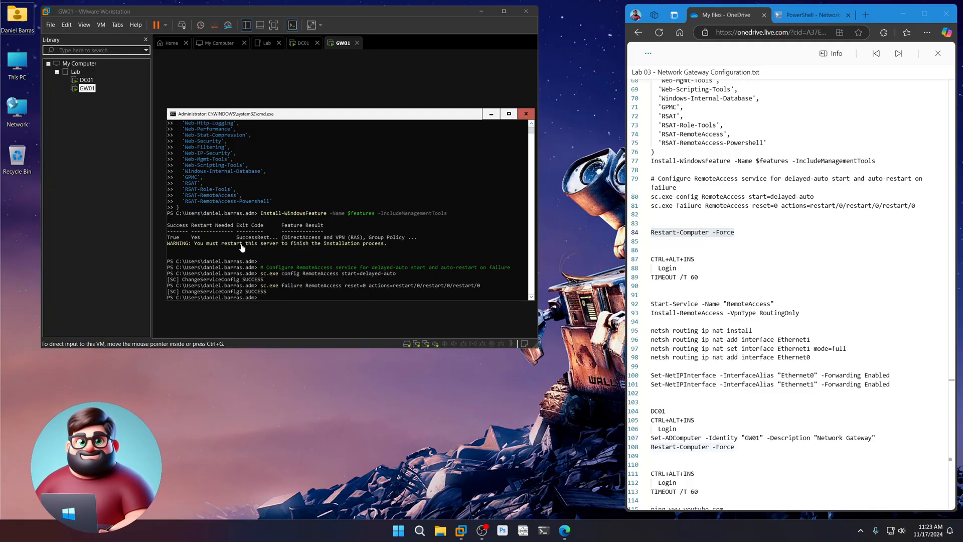
{"action": "mouse_move", "coordinate": [190, 251]}
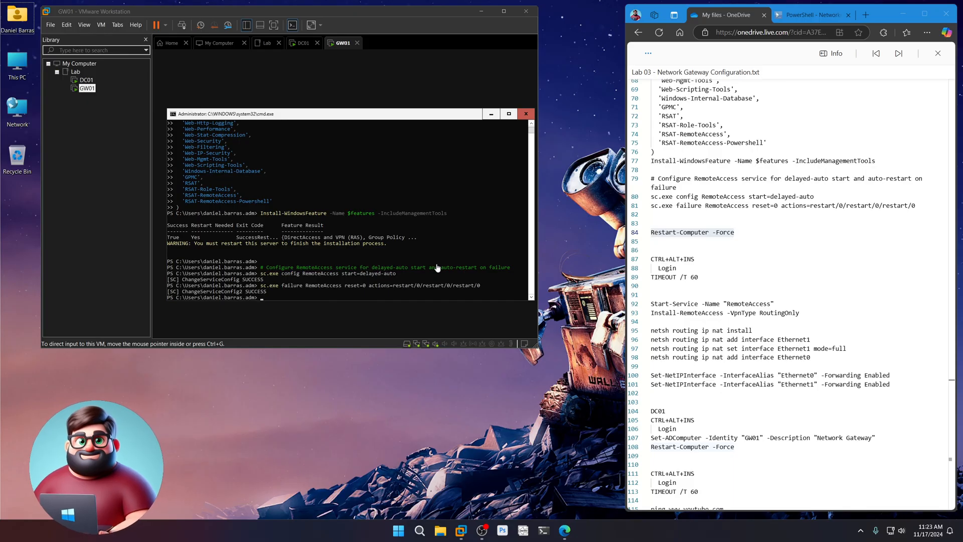
- Log back in to the restarted GW01 and run TIMEOUT /T 60
{"action": "left_click", "coordinate": [734, 232]}
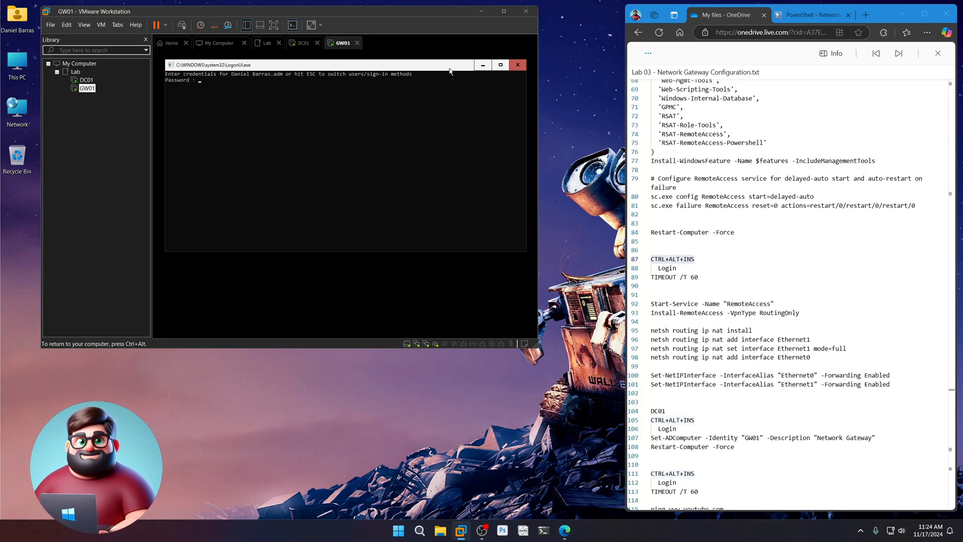
{"action": "type", "text": "password"}
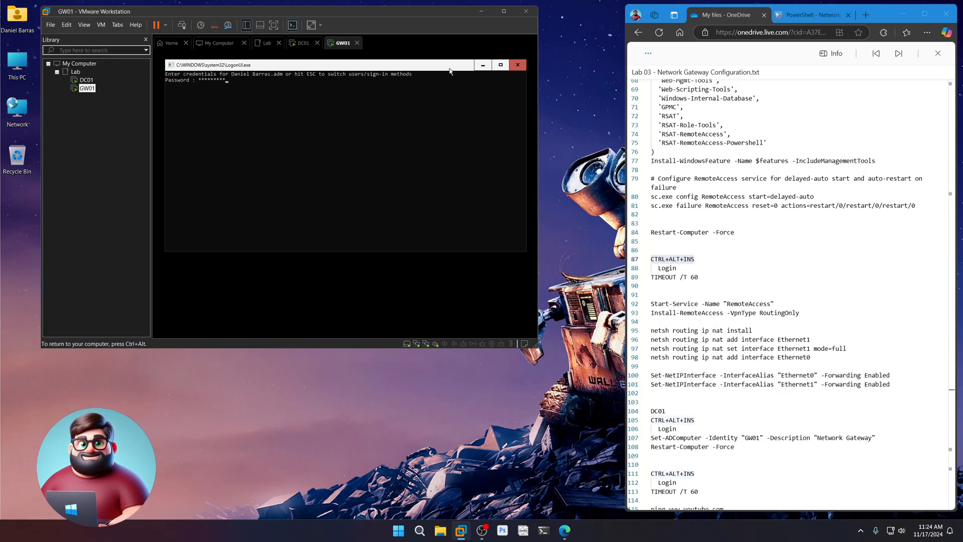
{"action": "key", "text": "enter"}
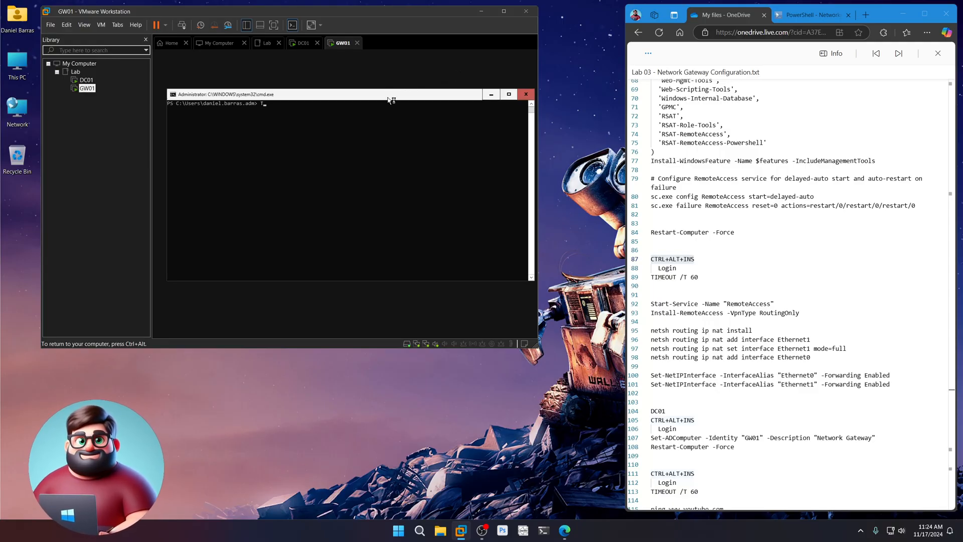
{"action": "type", "text": "TIMEOUT /T 60"}
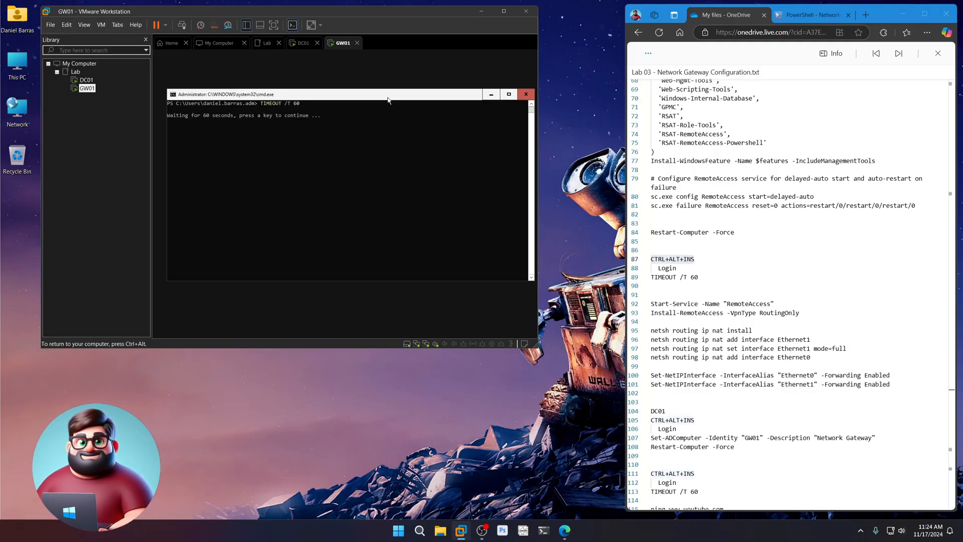
{"action": "scroll", "scroll_direction": "down", "scroll_amount": 3}
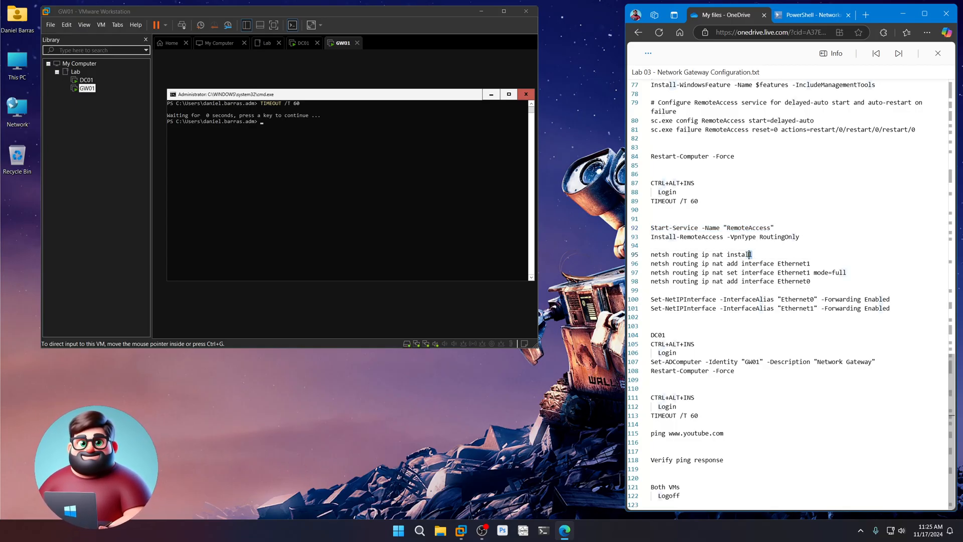
- Paste the Start-Service, Install-RemoteAccess RoutingOnly, netsh NAT and Set-NetIPInterface forwarding commands into GW01
{"action": "double_click", "coordinate": [700, 254]}
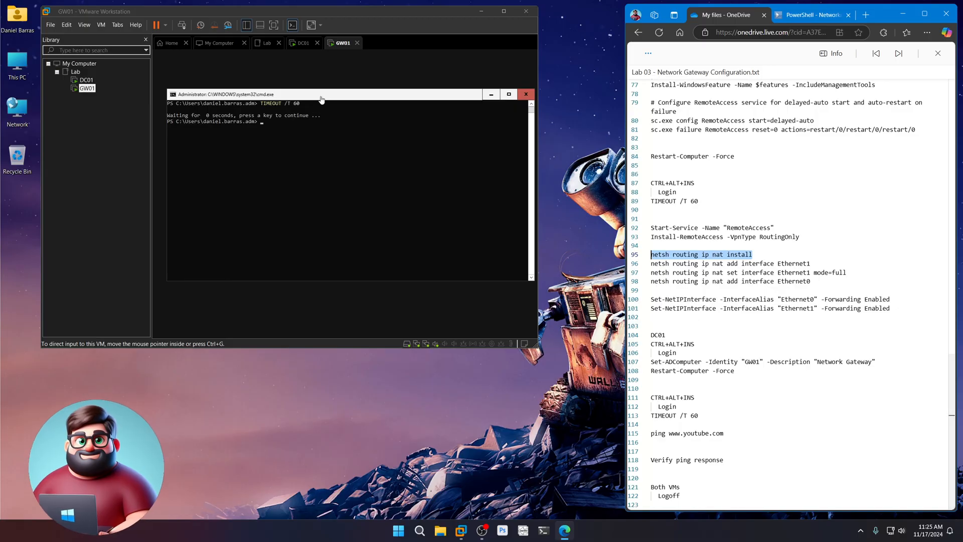
{"action": "left_click", "coordinate": [320, 184]}
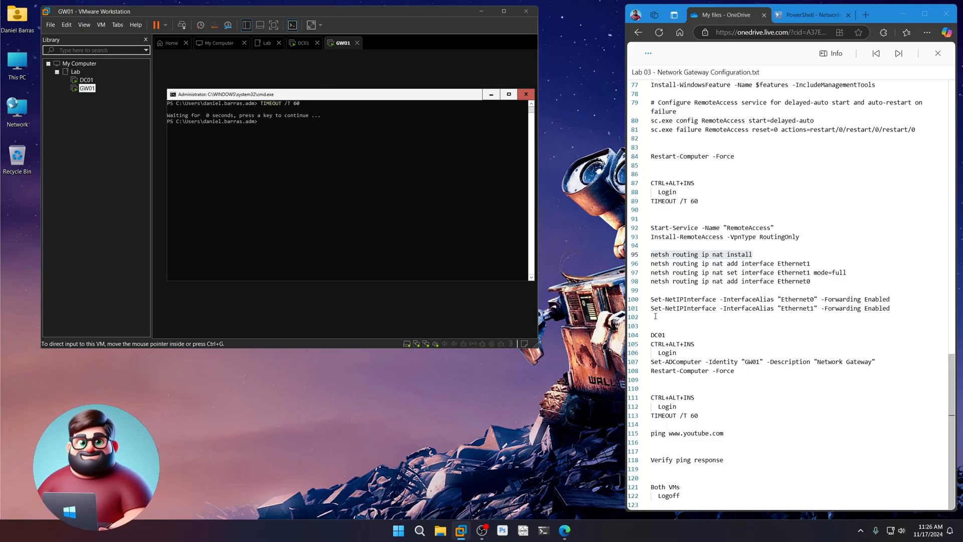
{"action": "left_click_drag", "start_coordinate": [652, 227], "coordinate": [892, 308]}
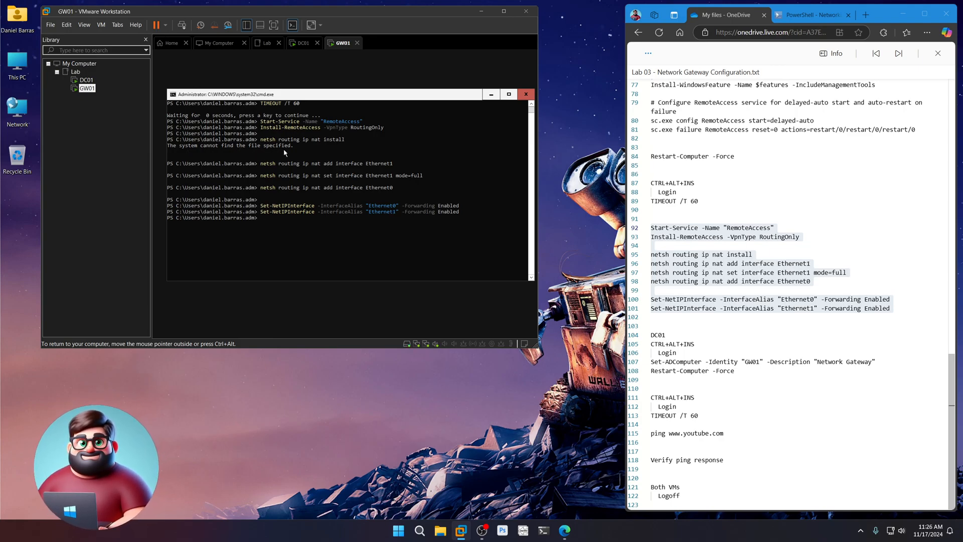
{"action": "mouse_move", "coordinate": [306, 203]}
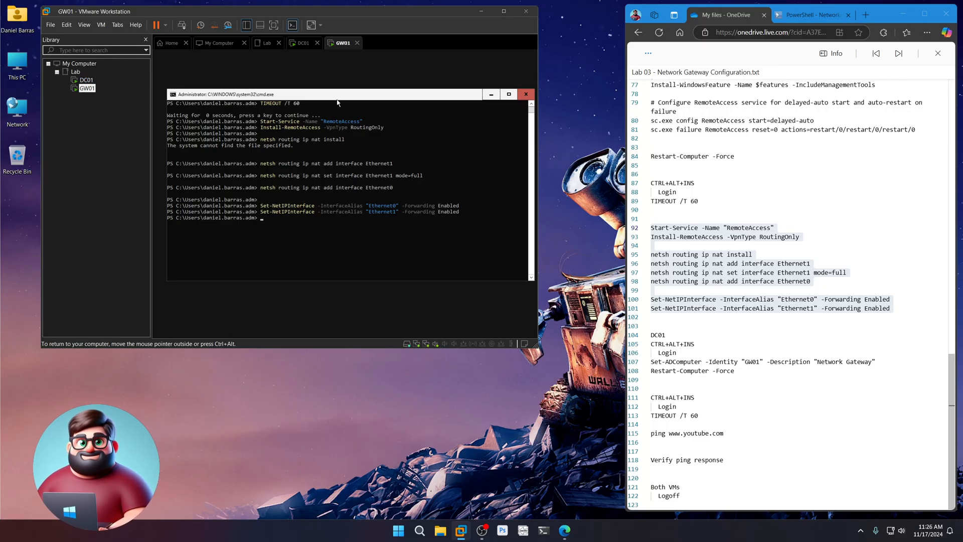
{"action": "type", "text": "www."}
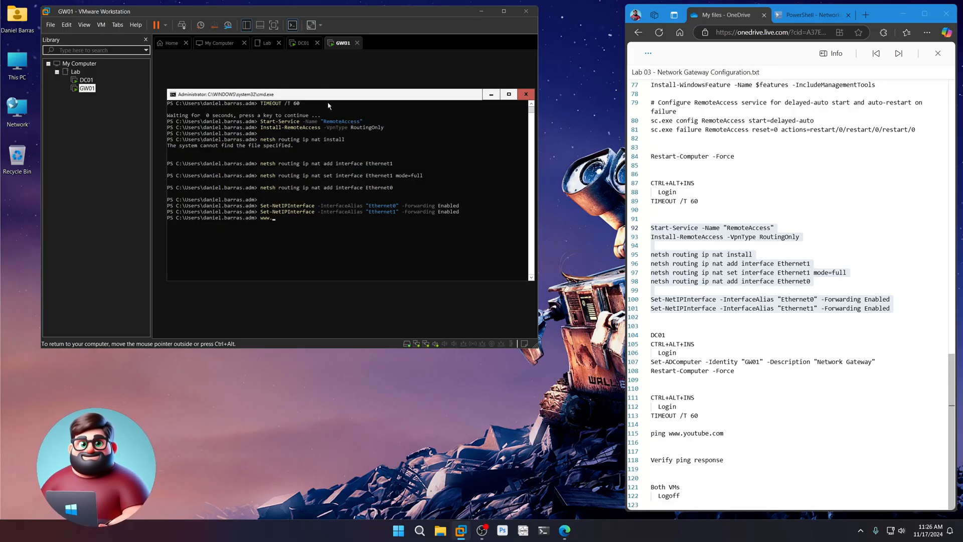
{"action": "type", "text": "ping"}
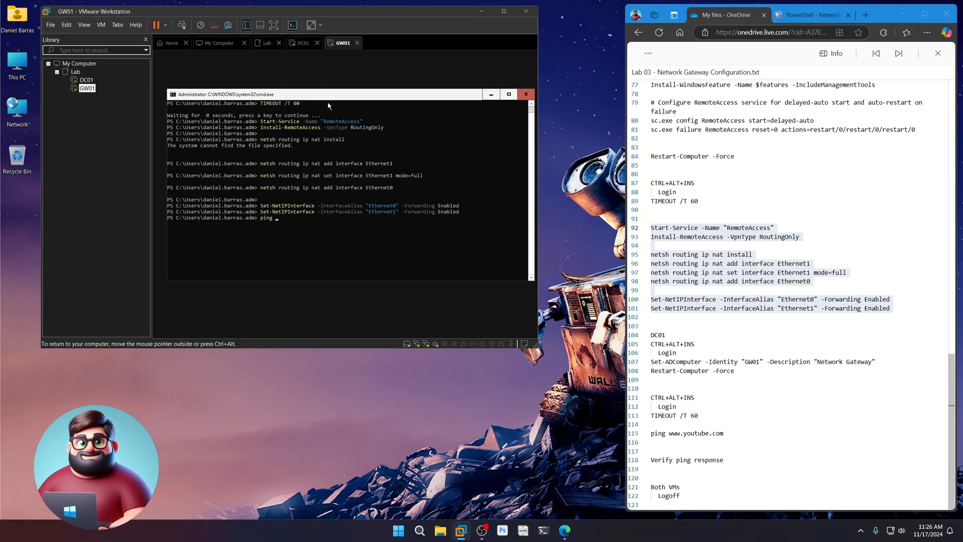
{"action": "type", "text": "ww"}
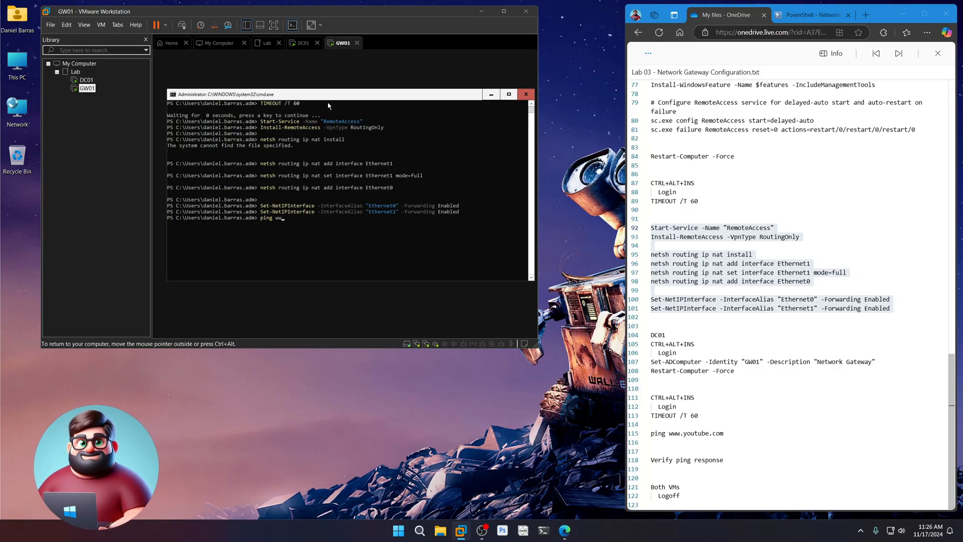
{"action": "type", "text": "ww.youtube.com"}
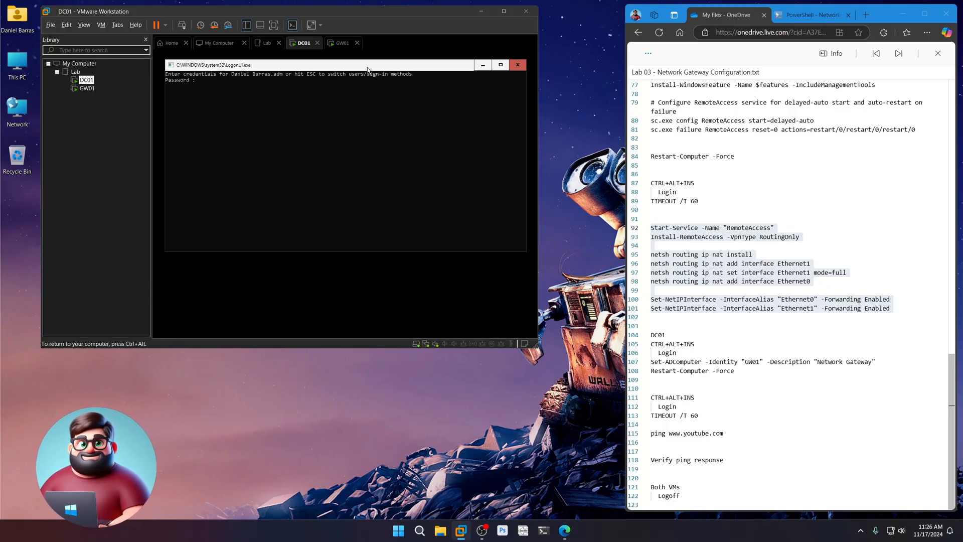
- Enter the password at DC01's LogonUI prompt to reach the administrator cmd window
{"action": "type", "text": "password"}
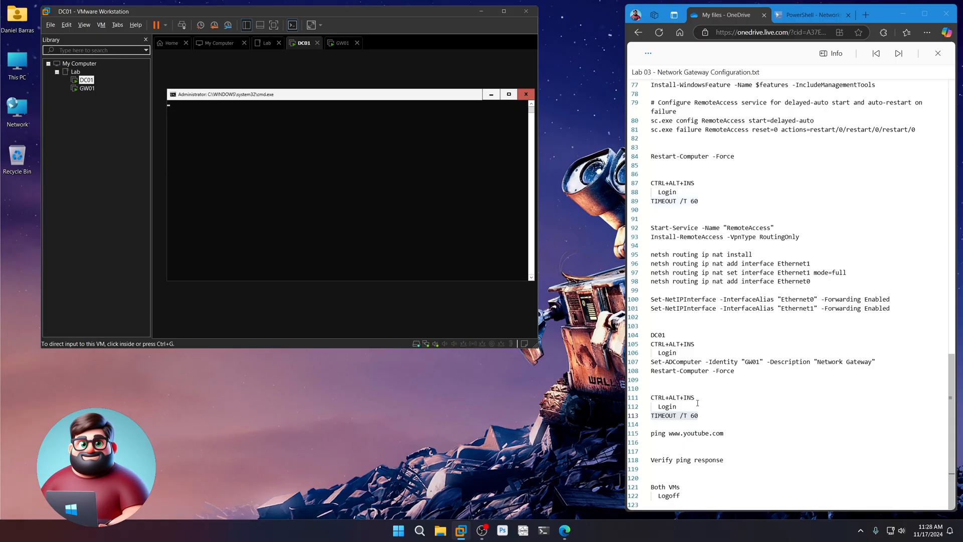
- Run a 60-second TIMEOUT in DC01's PowerShell window and let it finish
{"action": "right_click", "coordinate": [665, 416]}
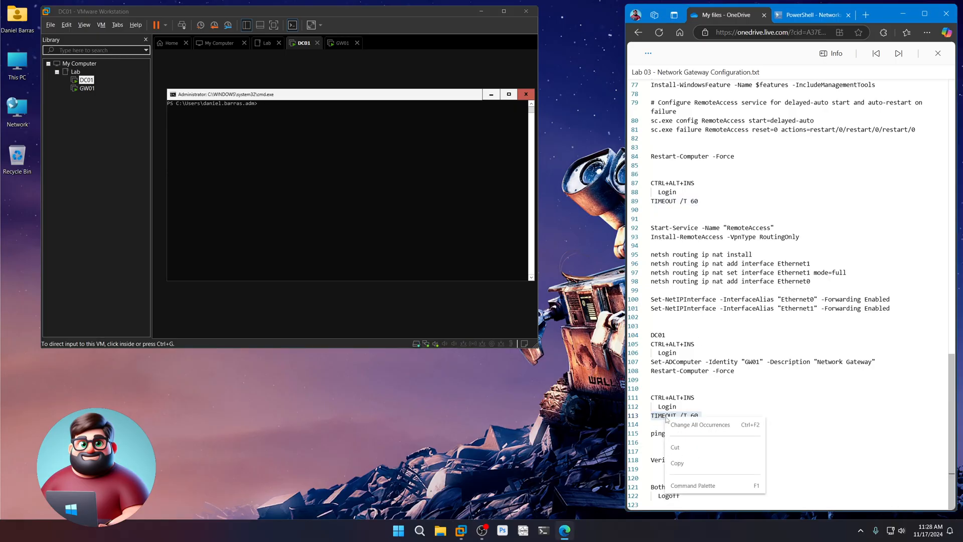
{"action": "mouse_move", "coordinate": [687, 463]}
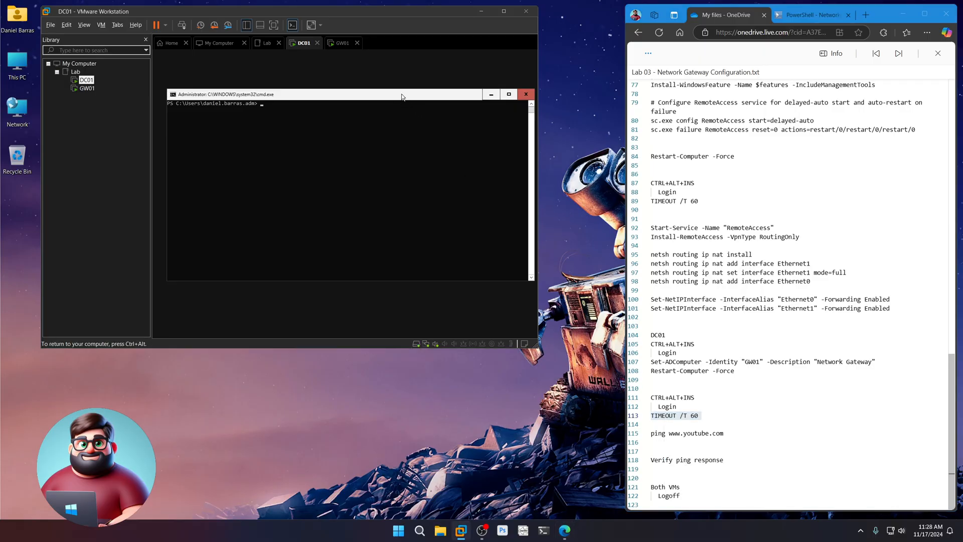
{"action": "type", "text": "TIMEOUT /T 60"}
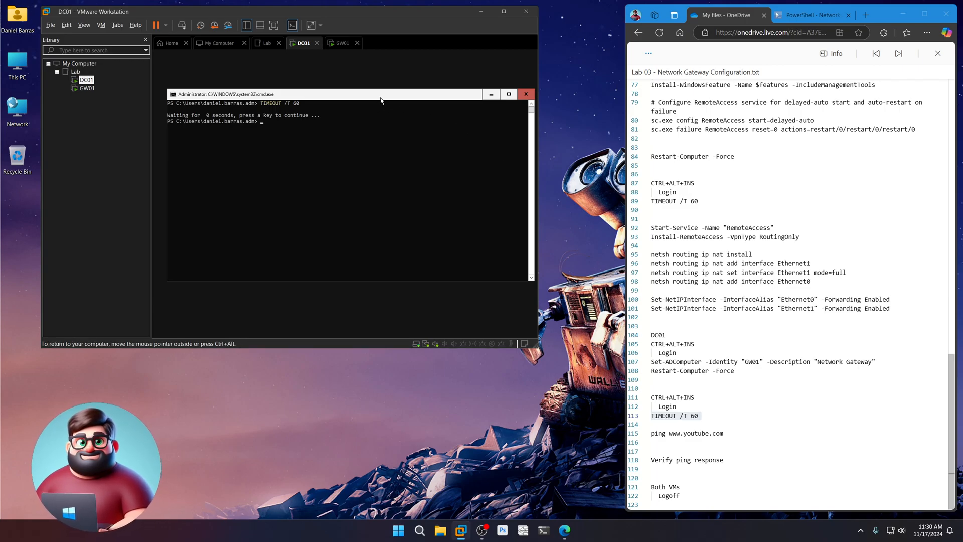
{"action": "type", "text": "ping www.youtube.c"}
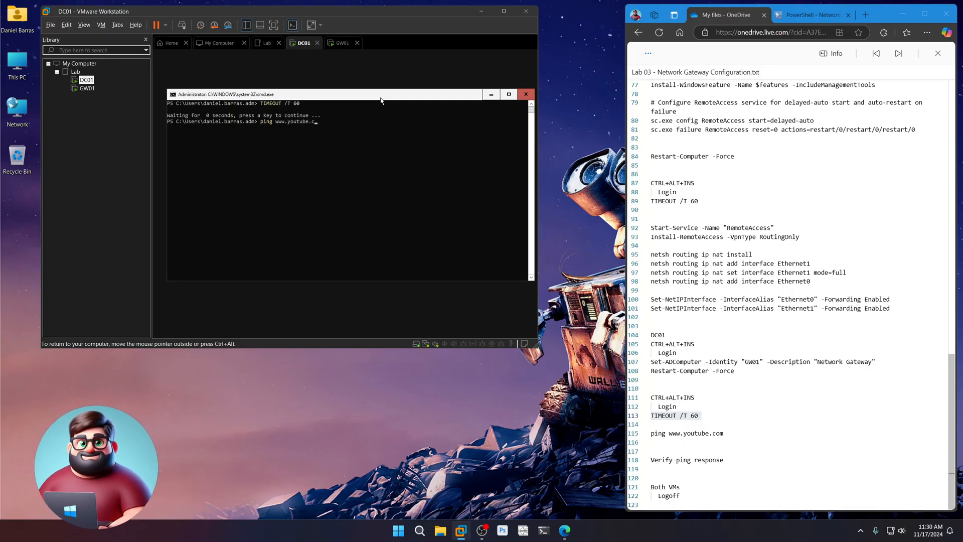
{"action": "key", "text": "enter"}
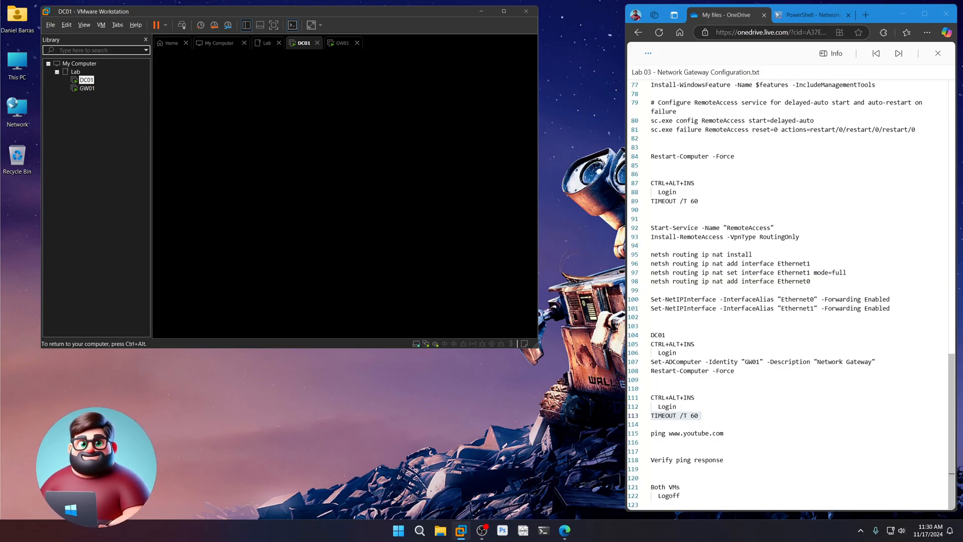
{"action": "left_click", "coordinate": [343, 43]}
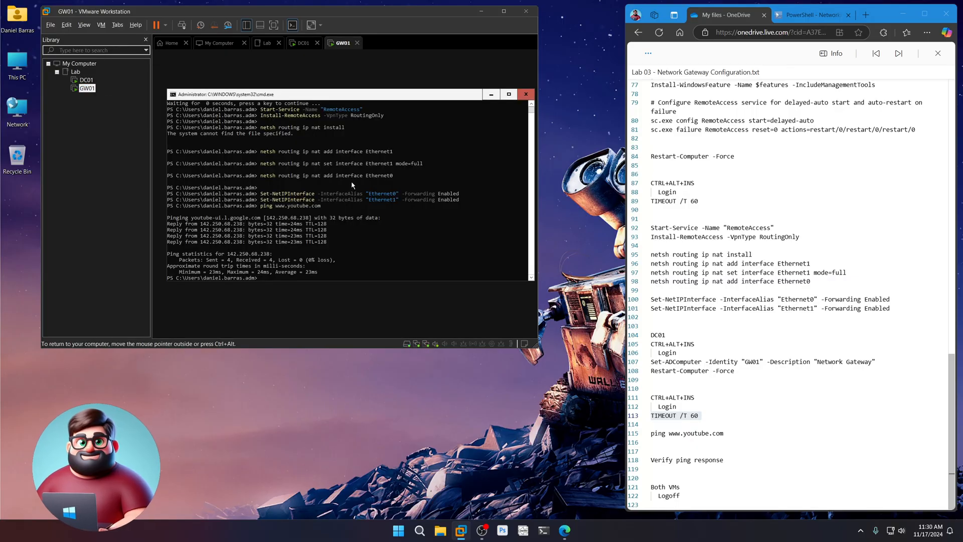
{"action": "left_click", "coordinate": [525, 93]}
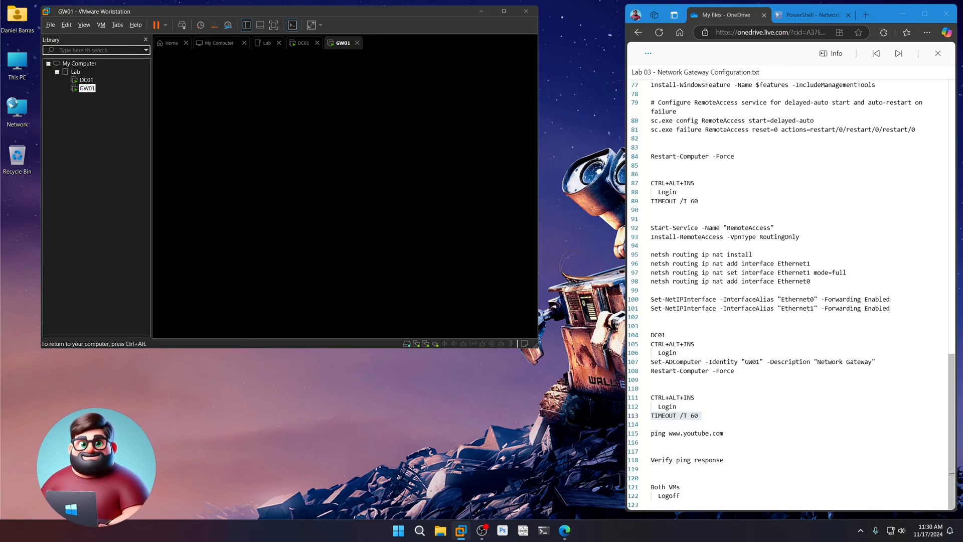